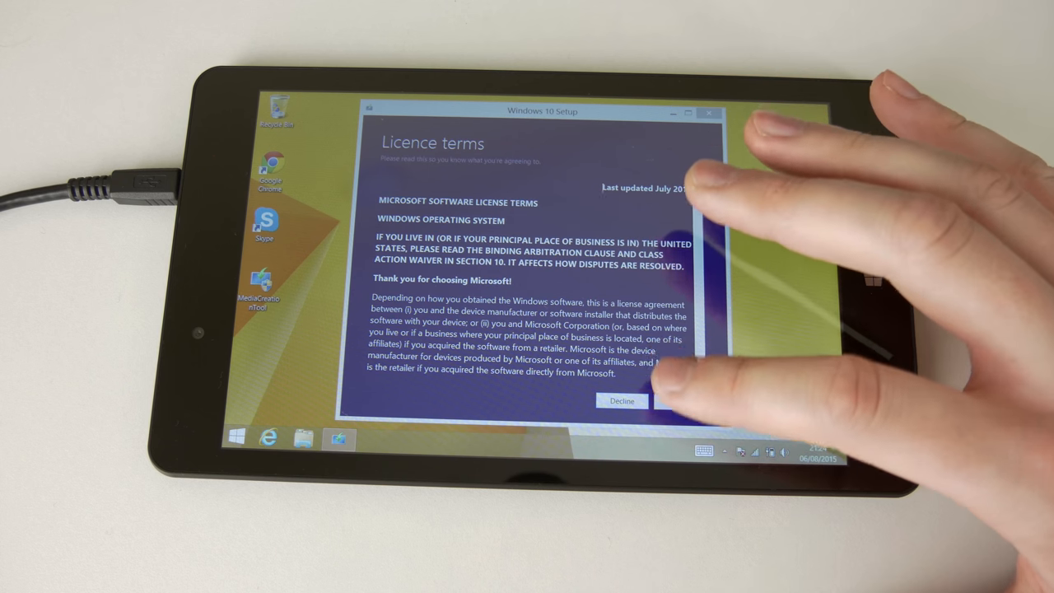
# - Accept the Windows 10 licence terms
pyautogui.click(680, 402)
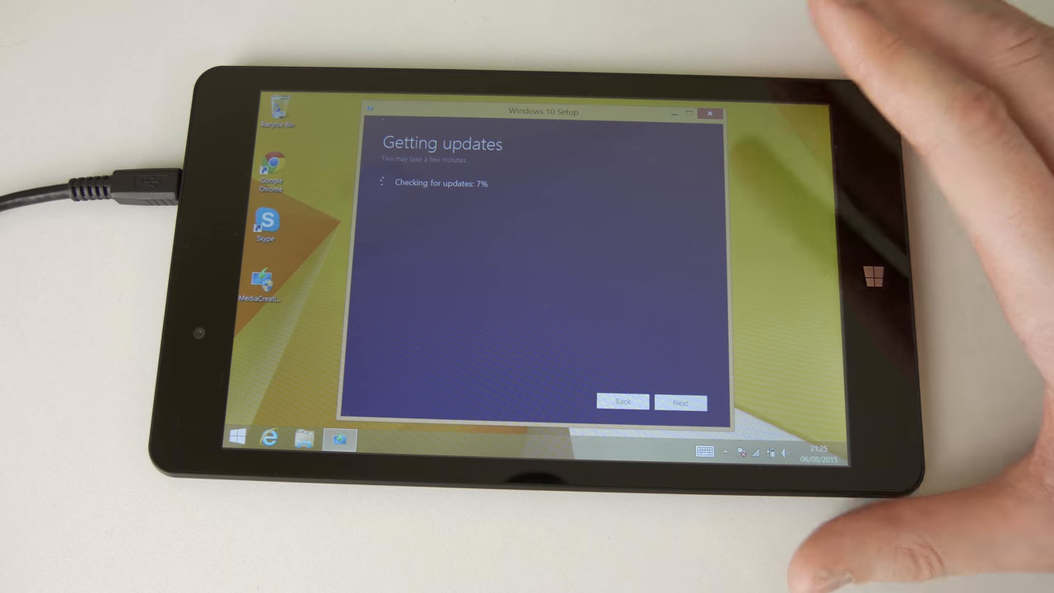
pyautogui.moveTo(905, 329)
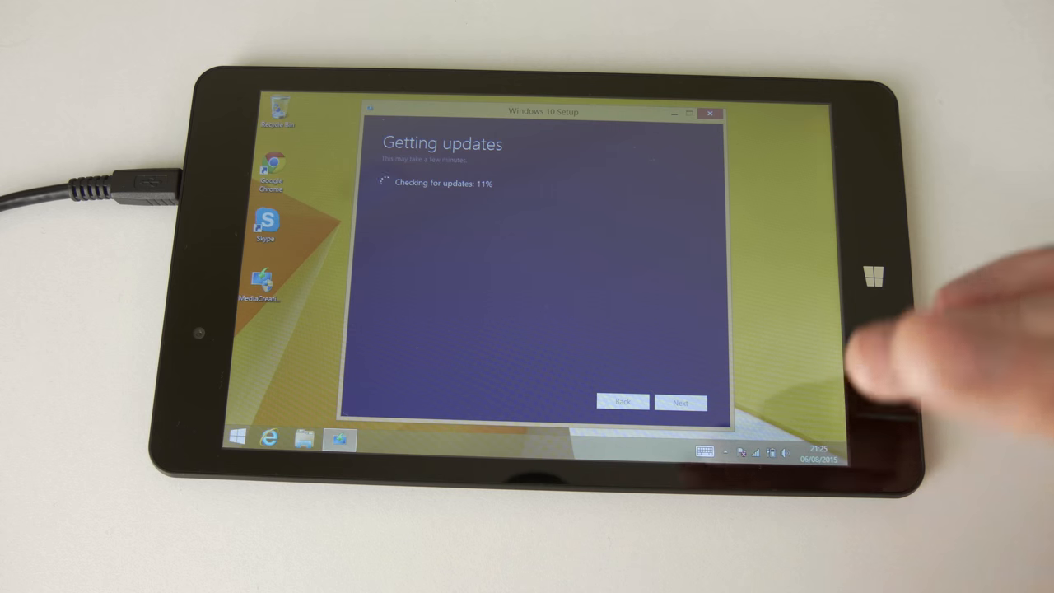
pyautogui.moveTo(872, 275)
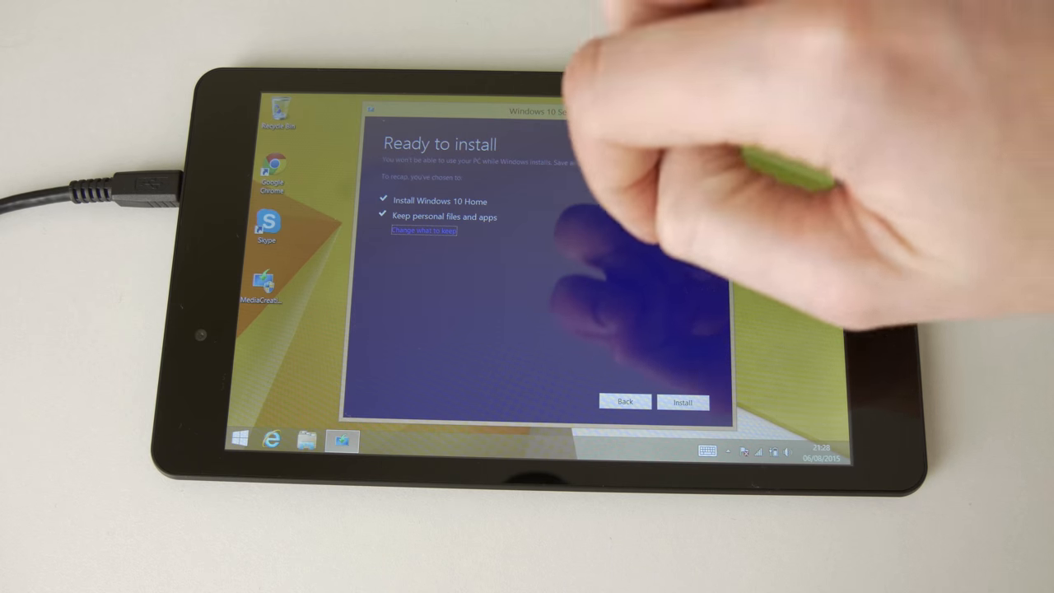
# - Change what to keep to Nothing and return to Ready to install
pyautogui.click(423, 229)
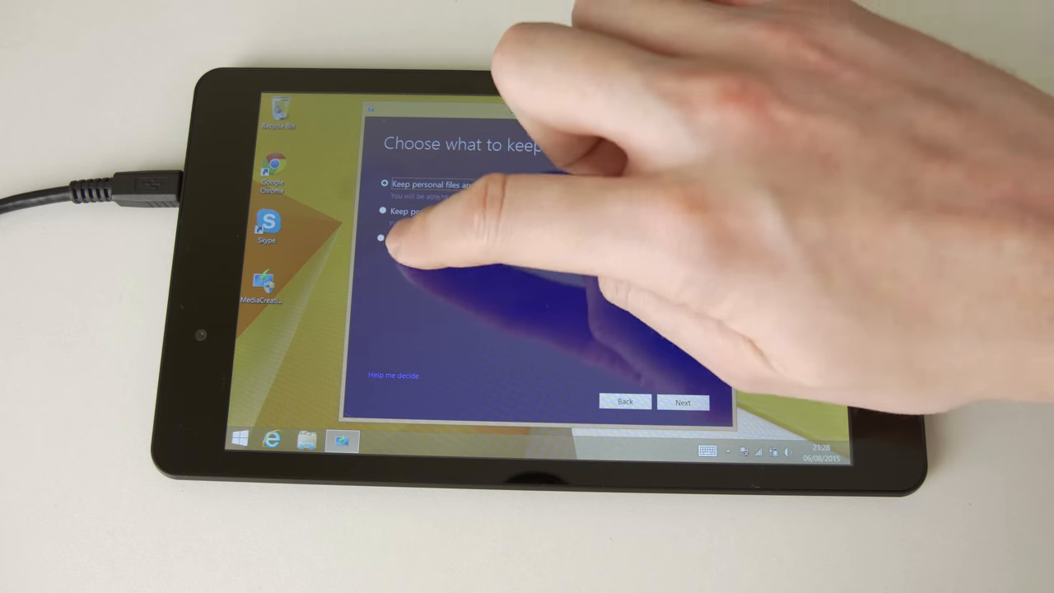
pyautogui.click(384, 238)
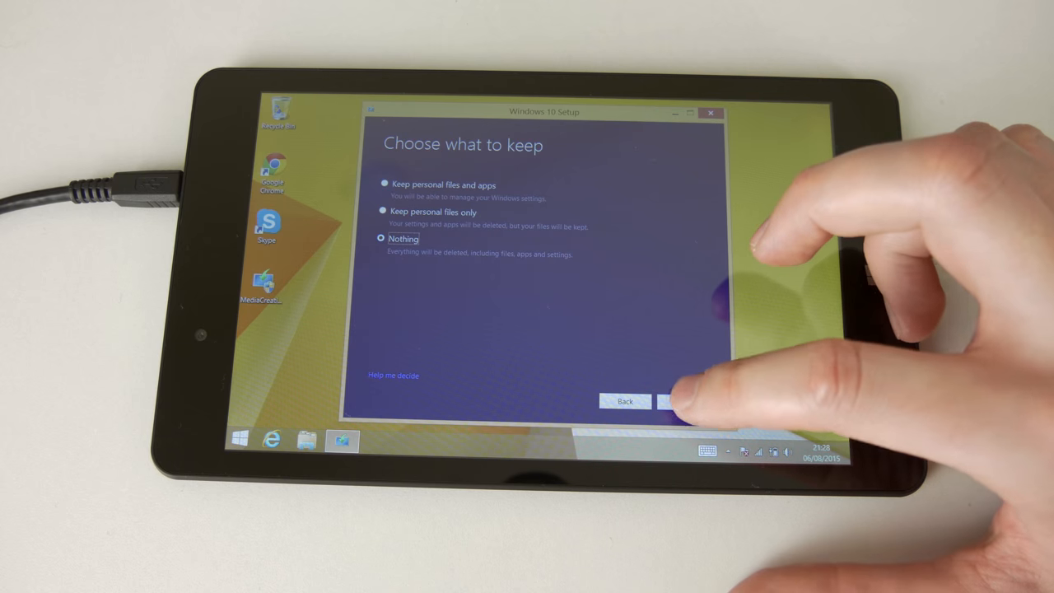
pyautogui.click(682, 401)
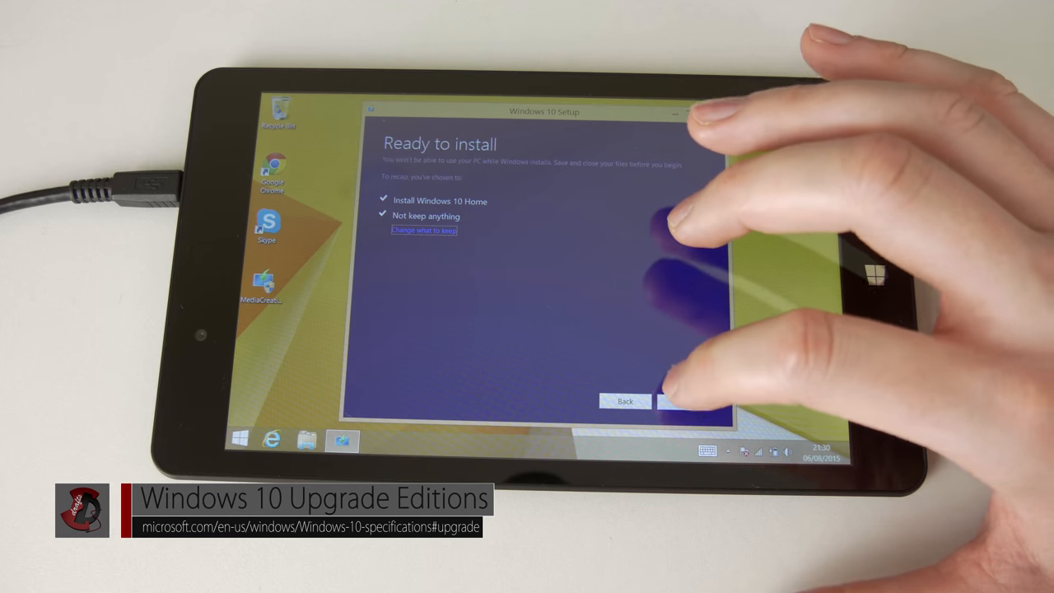
# - Start the Windows 10 Home installation
pyautogui.click(679, 402)
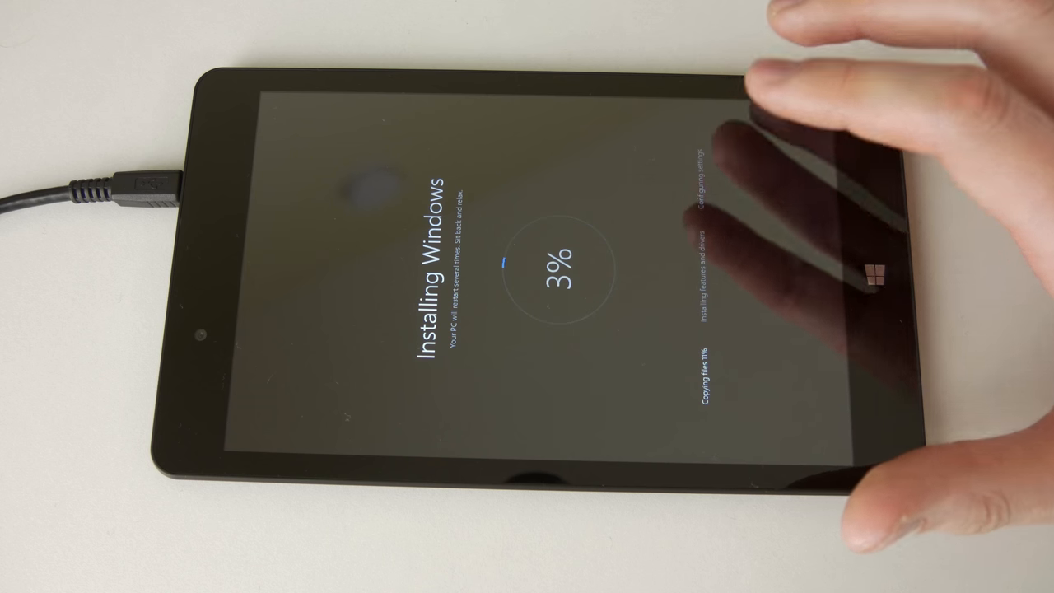
pyautogui.moveTo(782, 247)
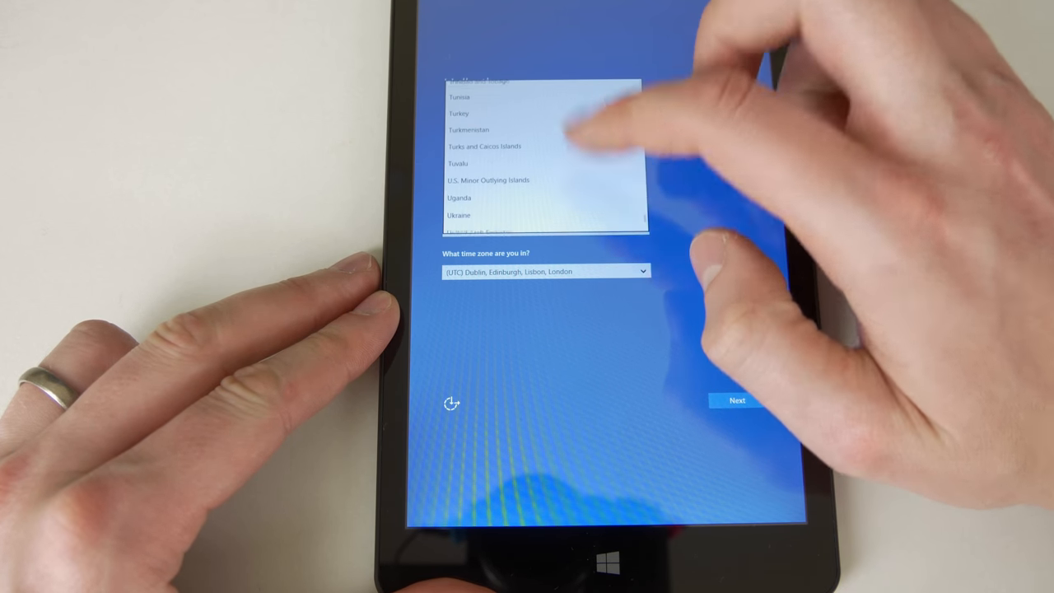
# - Choose Ireland as the home country and accept the regional settings
pyautogui.scroll(-3)
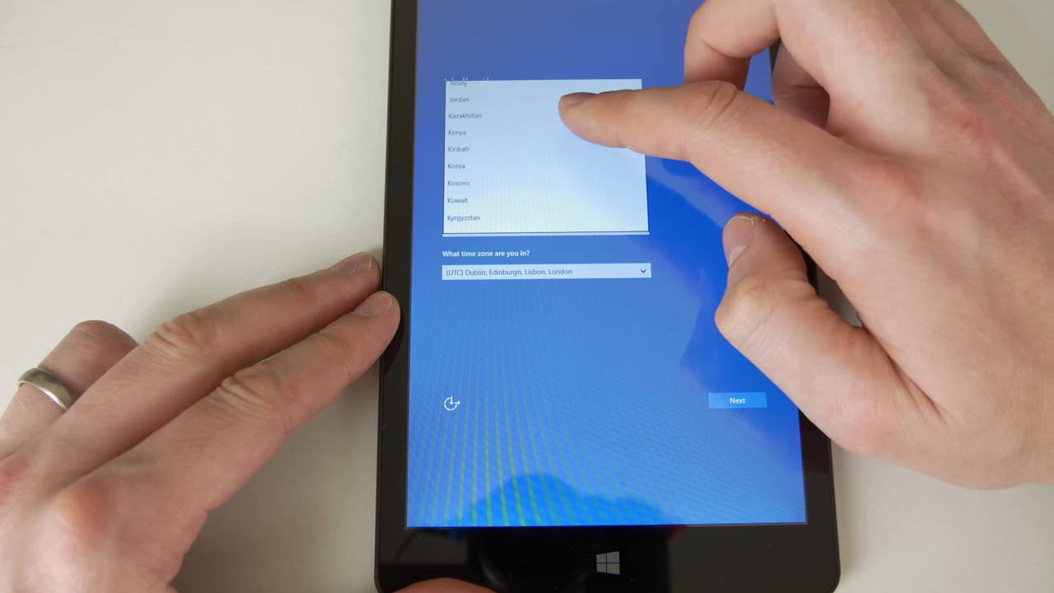
pyautogui.scroll(-3)
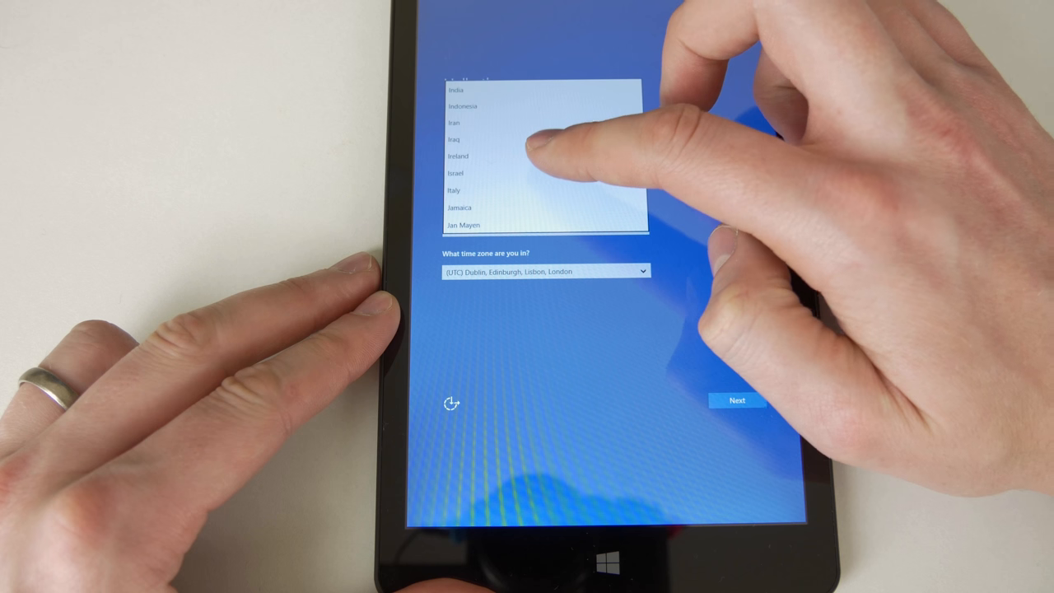
pyautogui.click(458, 155)
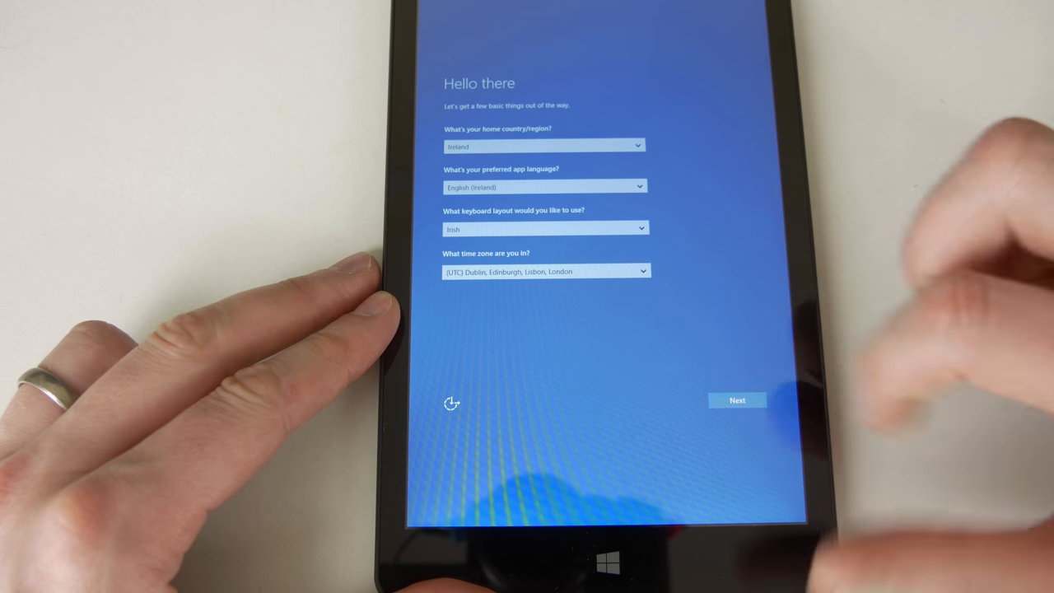
pyautogui.click(736, 399)
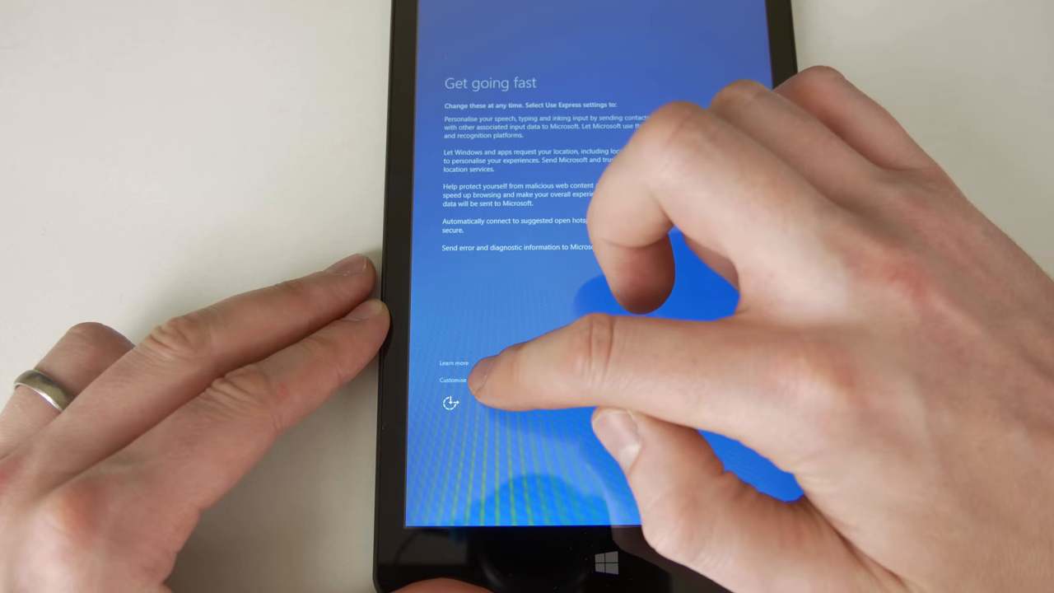
# - Customise settings, turning off all privacy, browser and connectivity toggles
pyautogui.click(453, 379)
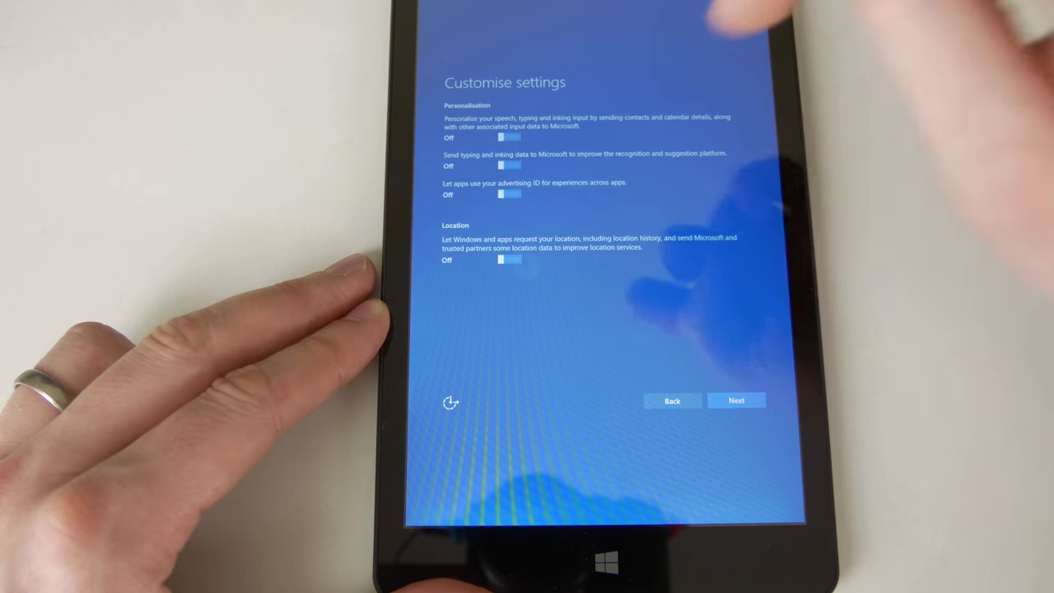
pyautogui.click(736, 400)
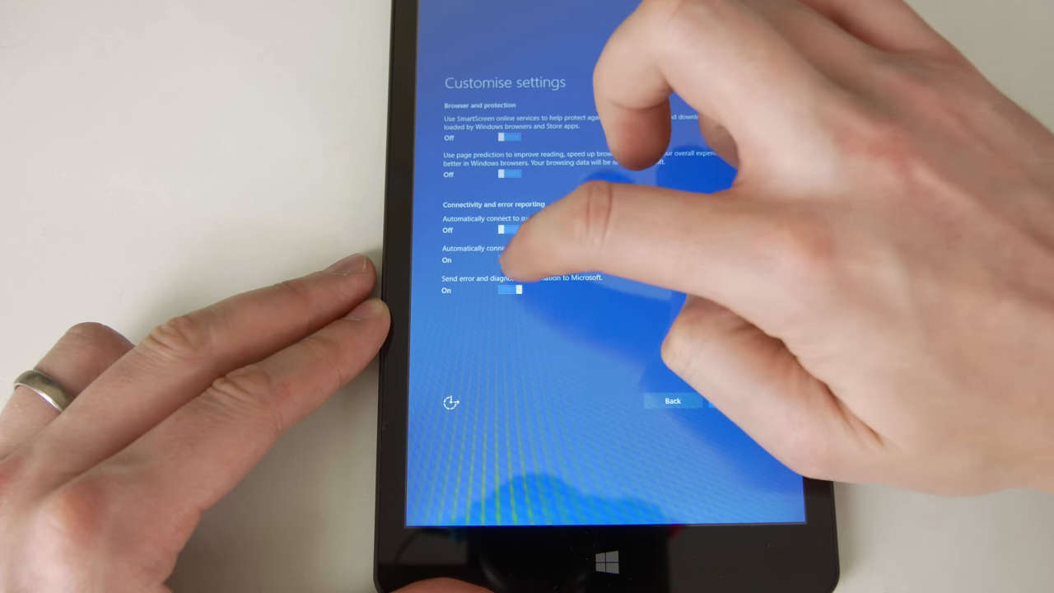
pyautogui.click(510, 259)
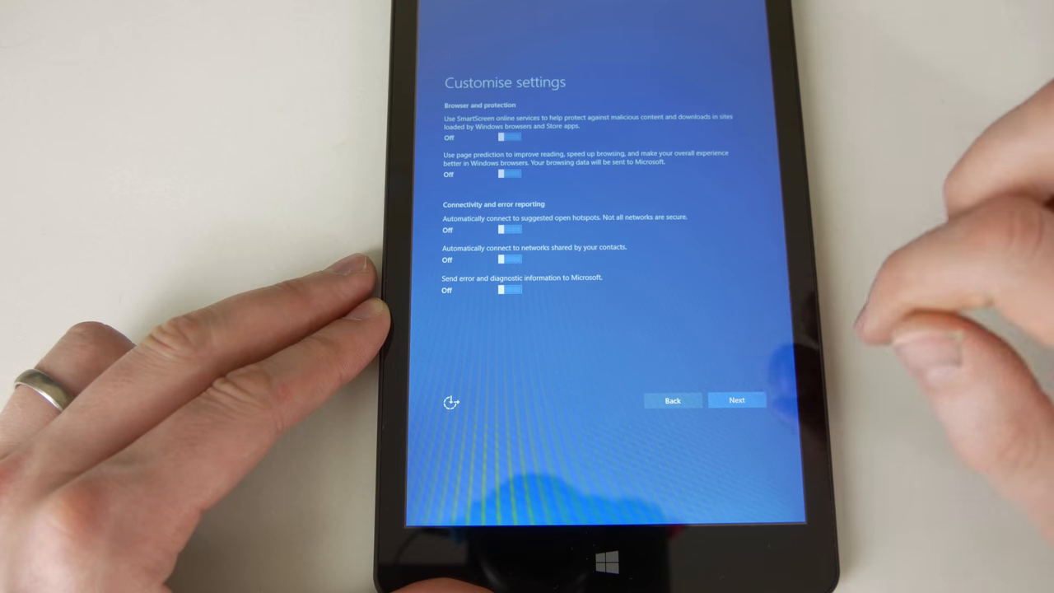
pyautogui.click(736, 399)
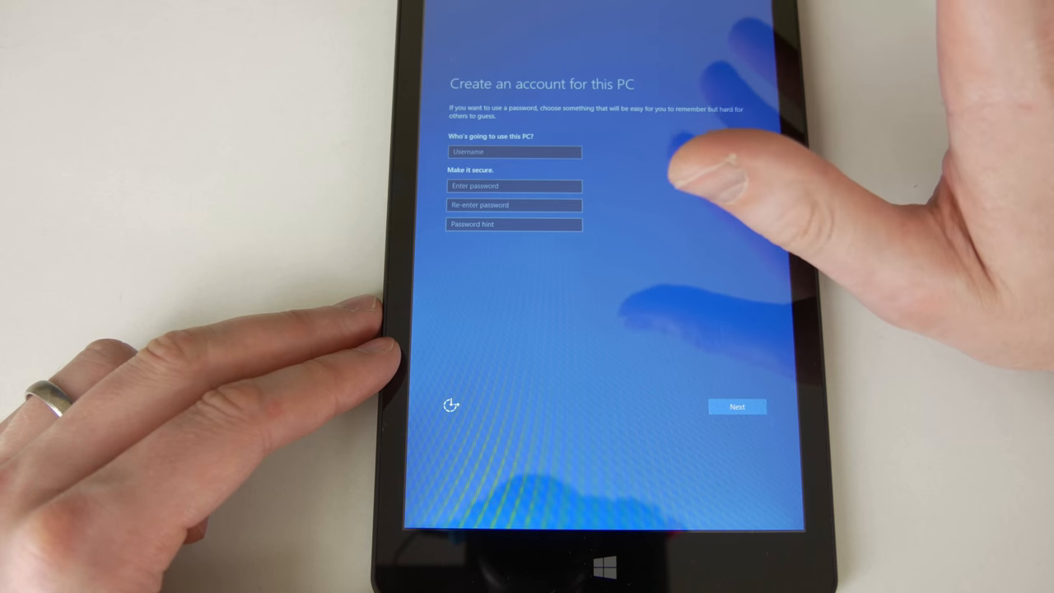
pyautogui.moveTo(716, 124)
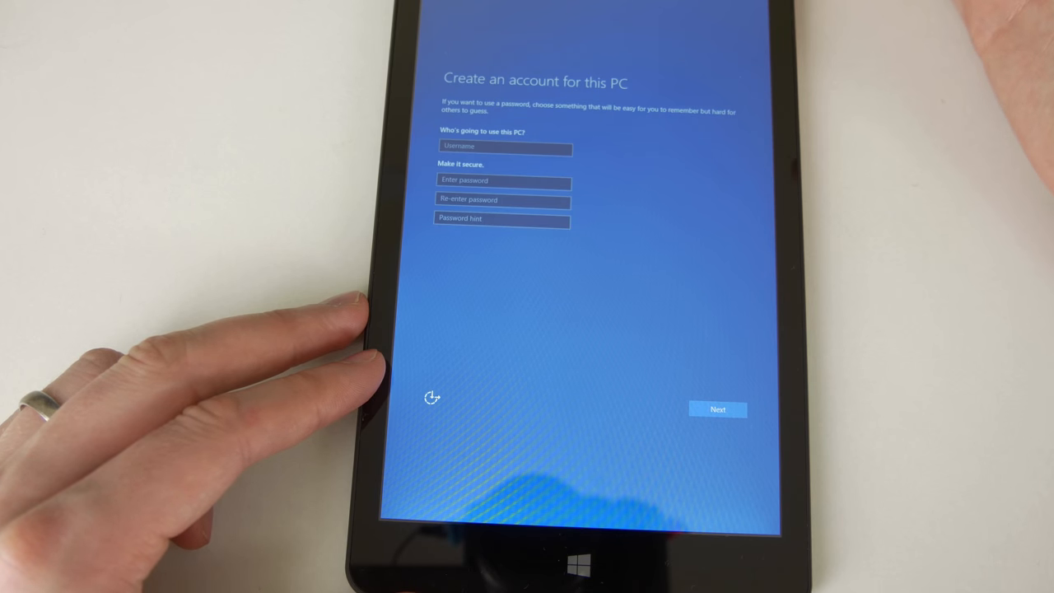
pyautogui.moveTo(675, 164)
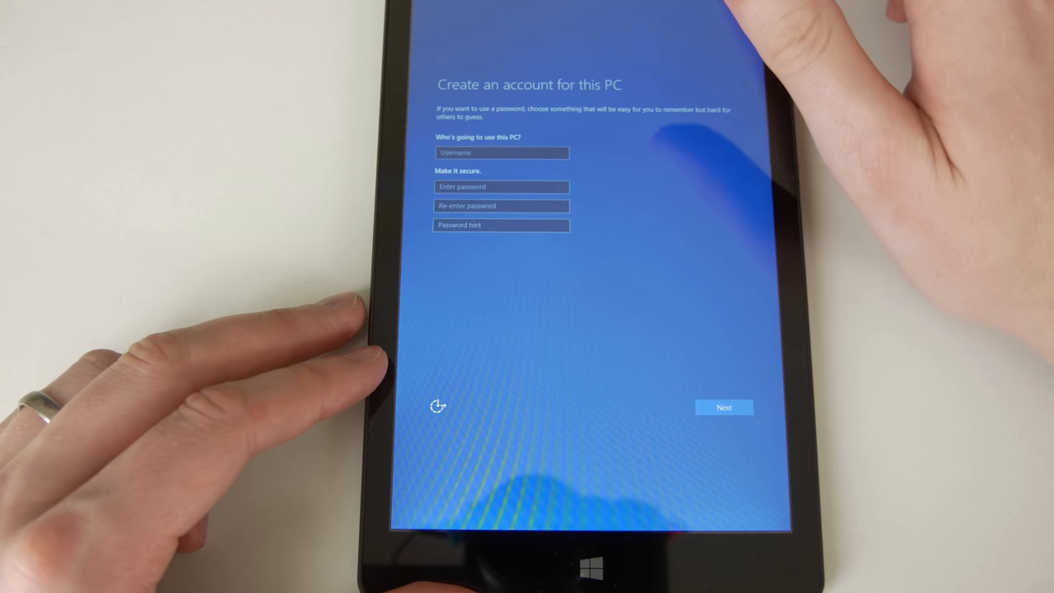
# - Submit the Create an account for this PC form
pyautogui.click(723, 406)
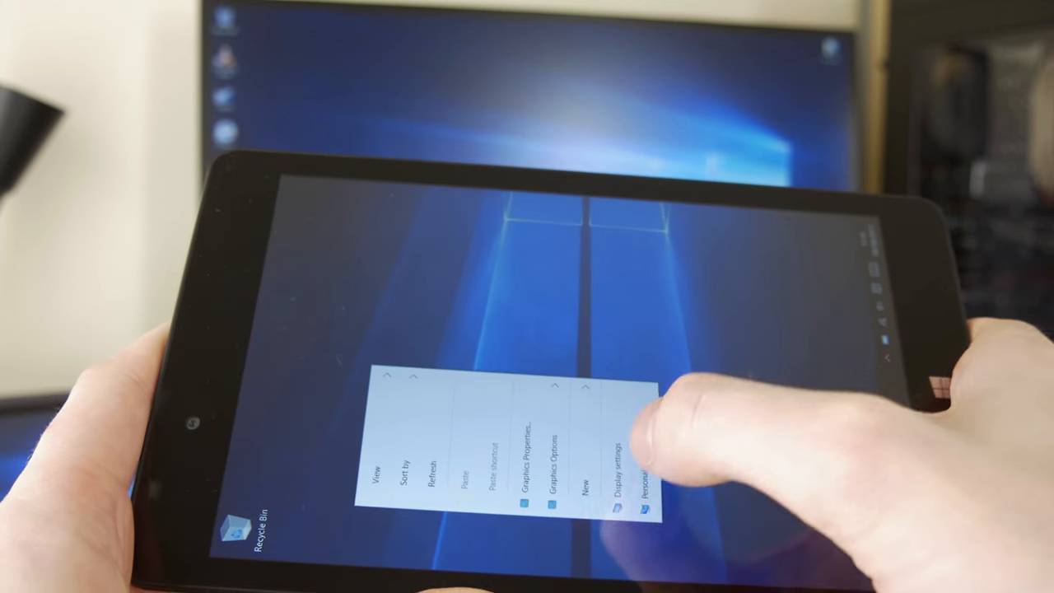
# - Bring up the desktop context menu and open File Explorer
pyautogui.click(618, 494)
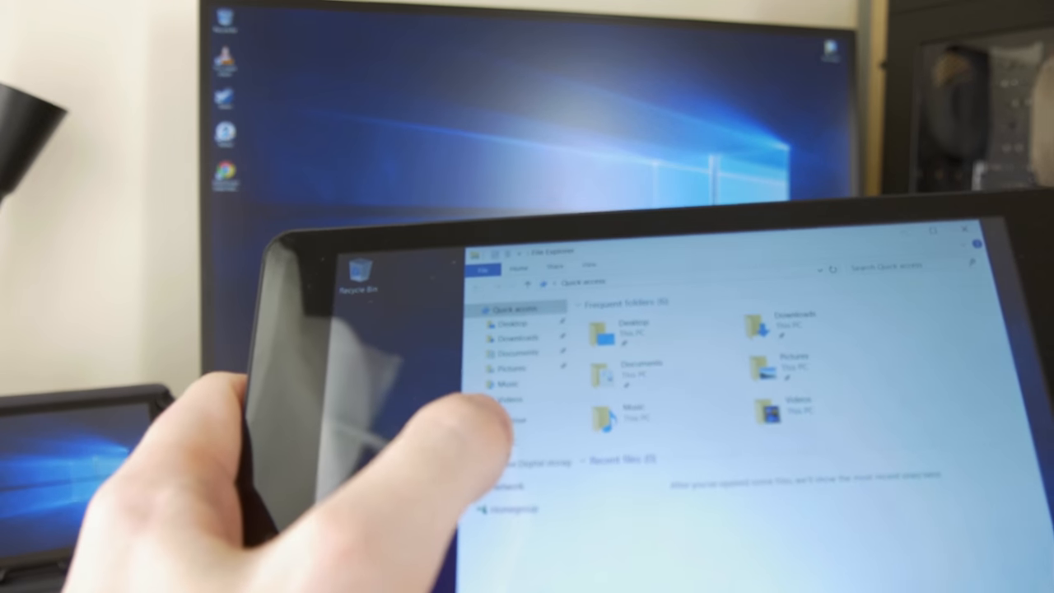
# - Show the context menu for This PC in the navigation pane
pyautogui.rightClick(519, 461)
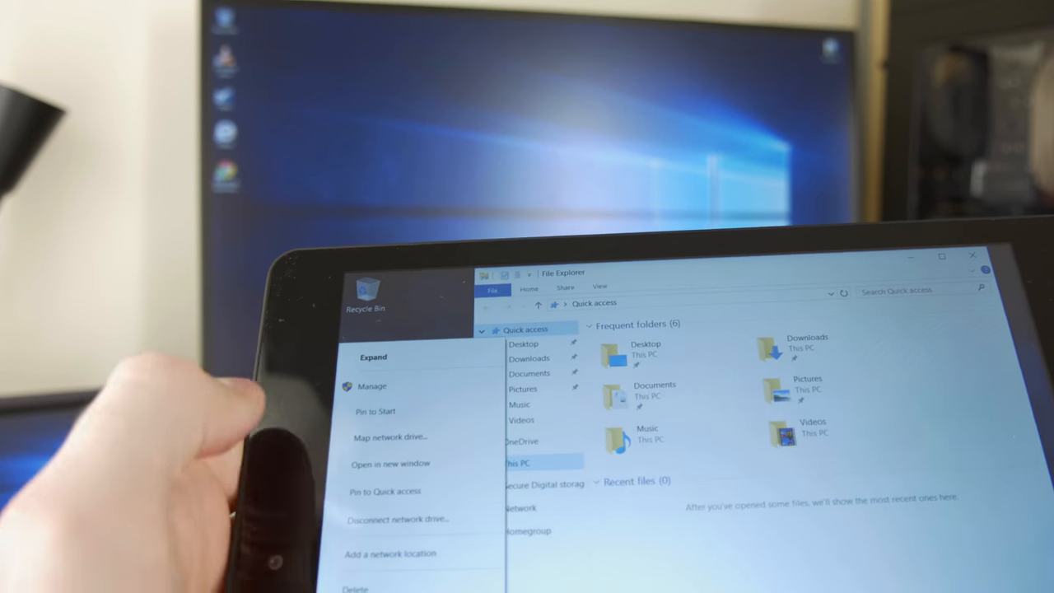